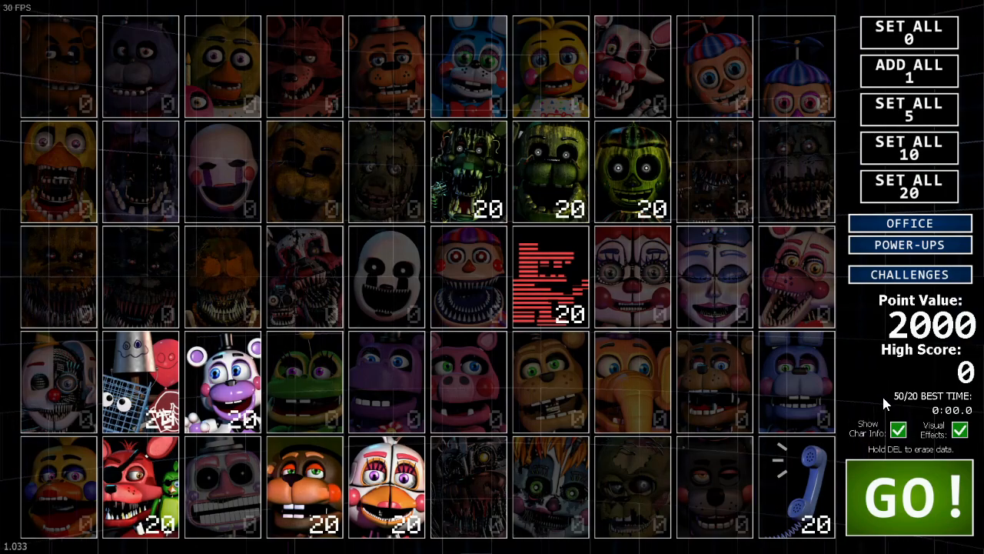
Step: Start the night with the selected 2000-point animatronic roster via GO!
click(909, 495)
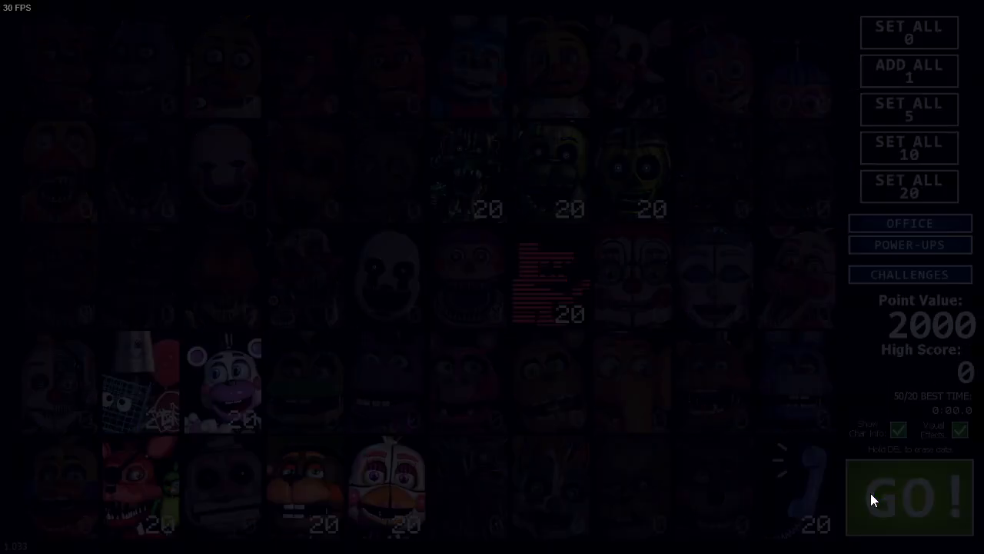
Step: Begin office gameplay at 12am and catch the fish with C when prompted
click(908, 498)
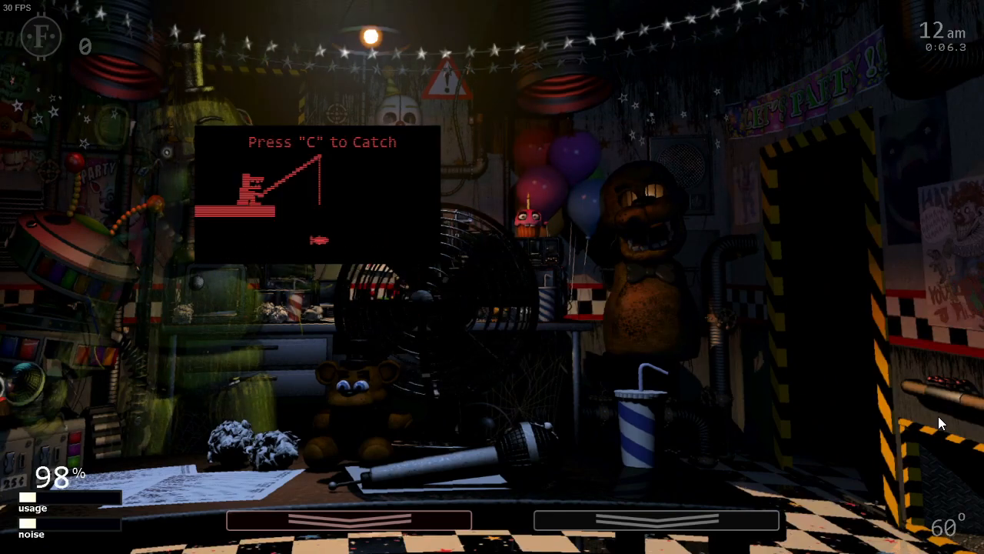
key(c)
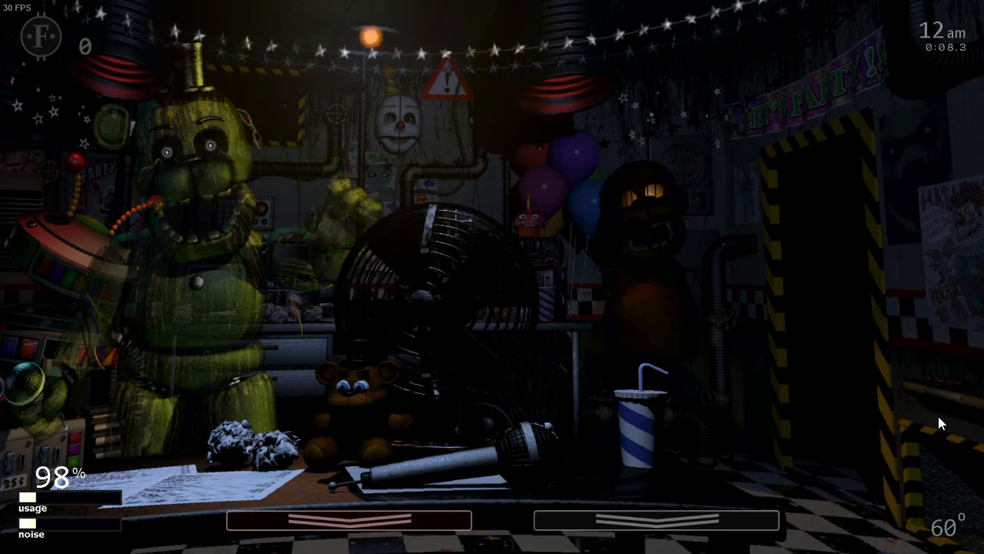